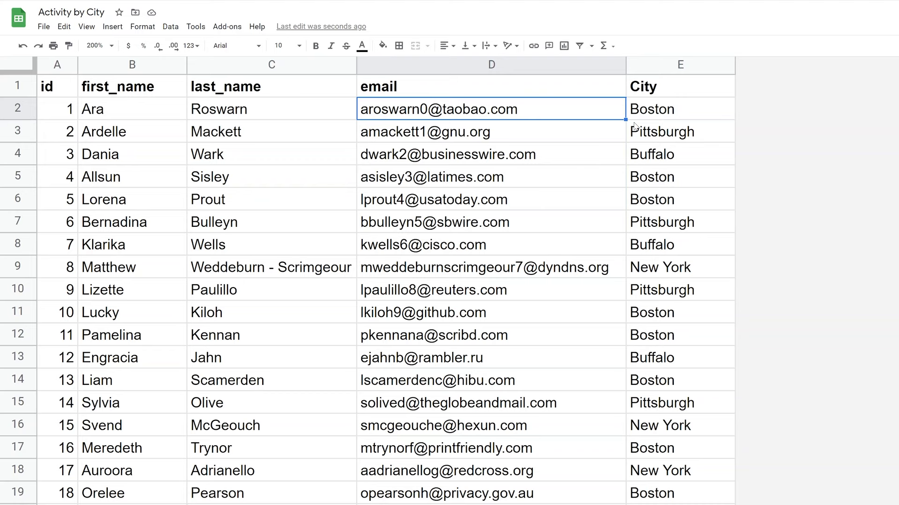
Review the Data sheet's Boston, Buffalo and New York city values, then open the header-only Boston sheet
{"action": "left_click", "coordinate": [679, 153]}
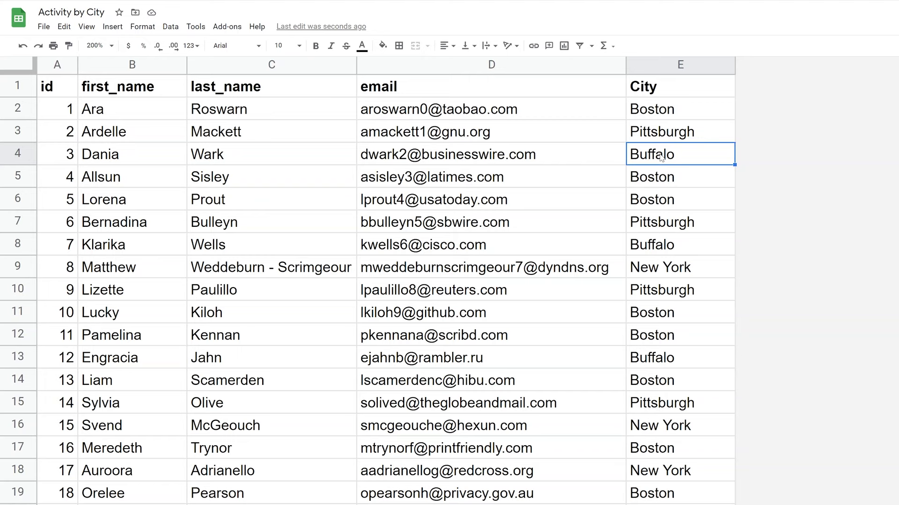
{"action": "left_click", "coordinate": [679, 177]}
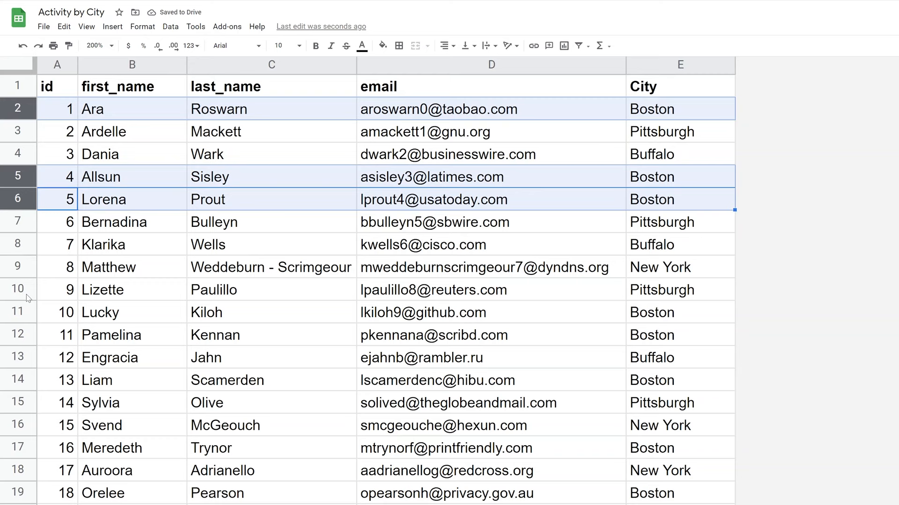
{"action": "left_click", "coordinate": [679, 153]}
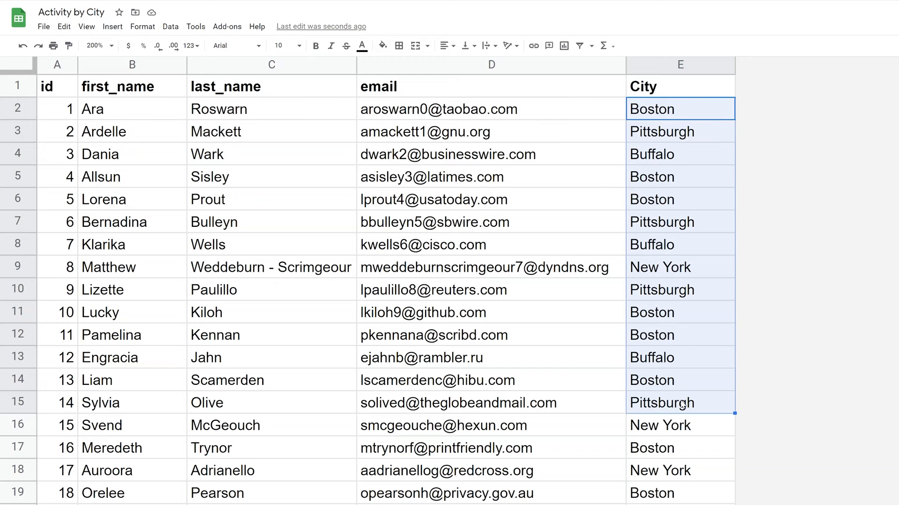
{"action": "left_click", "coordinate": [679, 267]}
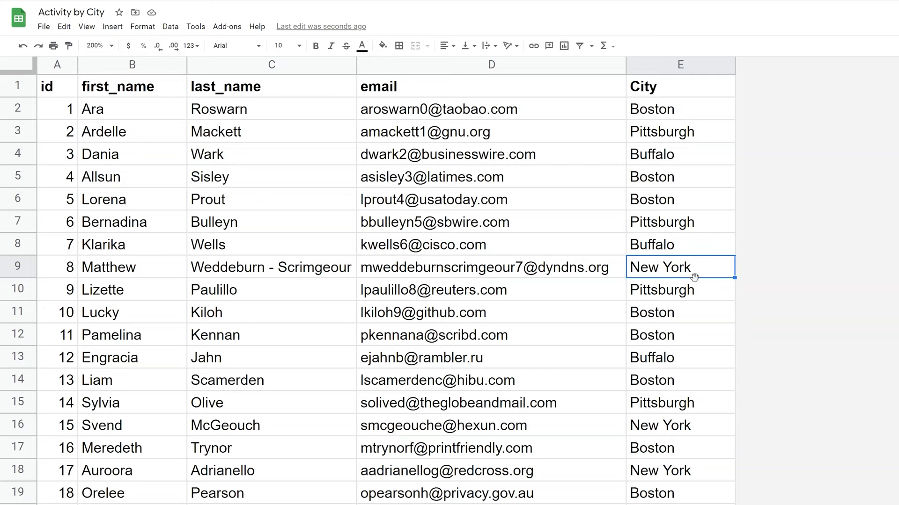
{"action": "left_click", "coordinate": [680, 245]}
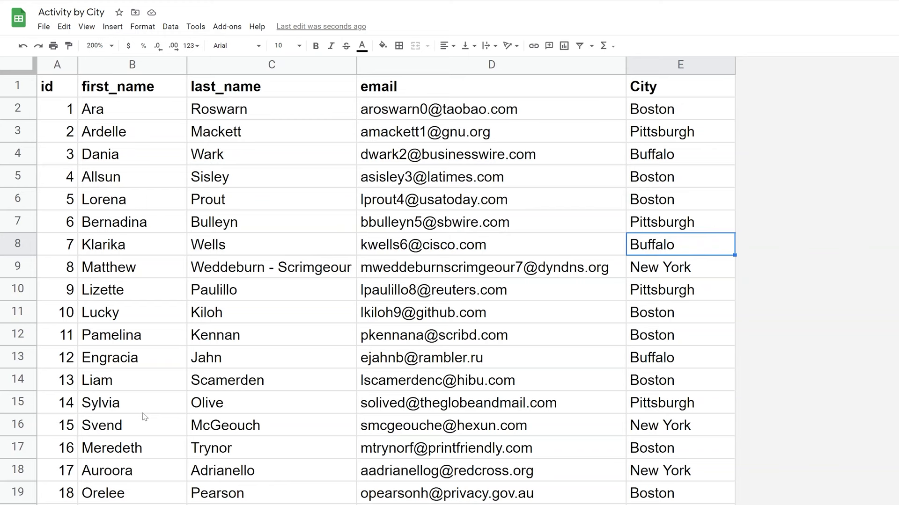
{"action": "left_click", "coordinate": [214, 491]}
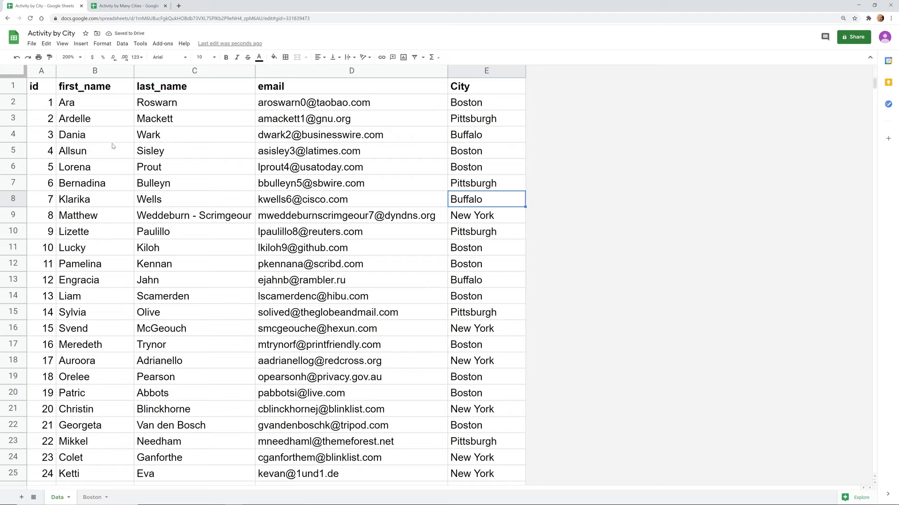
{"action": "left_click", "coordinate": [13, 86]}
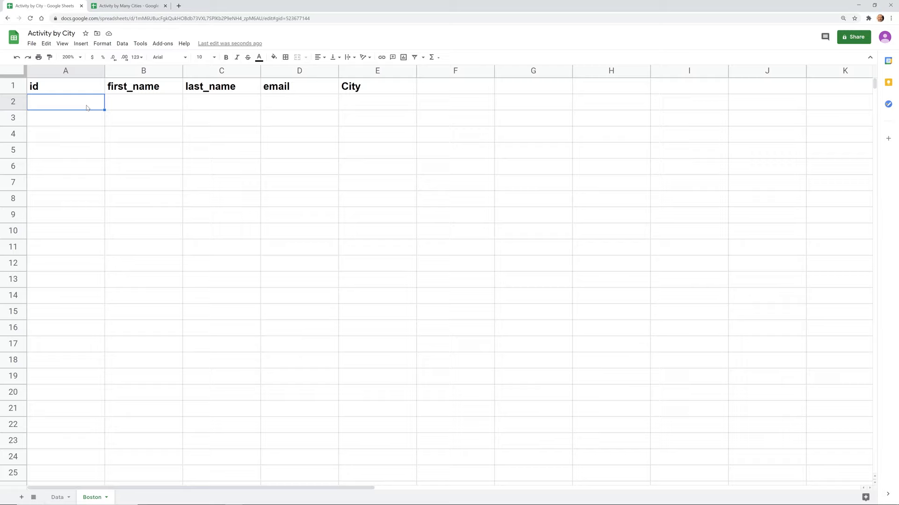
Enter =FILTER(Data!A2:E1001,Data!E2:E1001="Boston") in Boston!A2 to list all Boston contacts
{"action": "type", "text": "=FILTER(Data!A2:E2"}
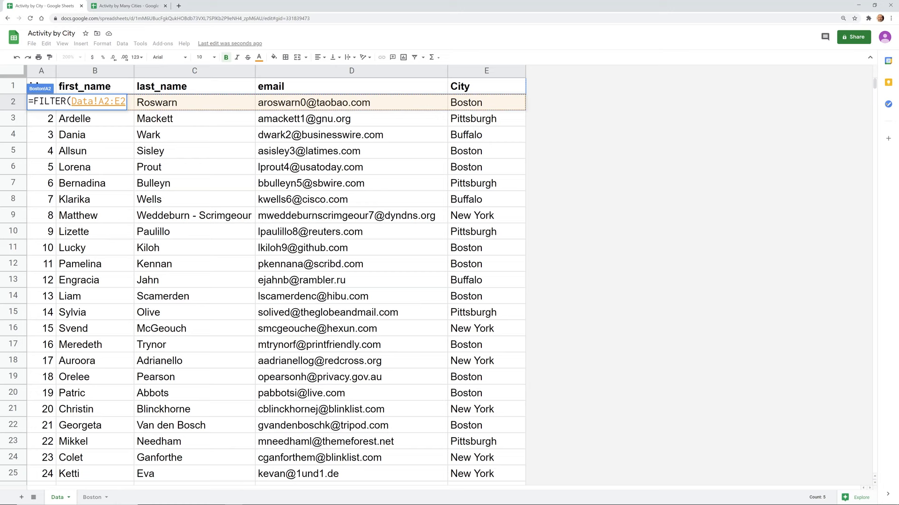
{"action": "scroll", "scroll_direction": "down", "scroll_amount": 3}
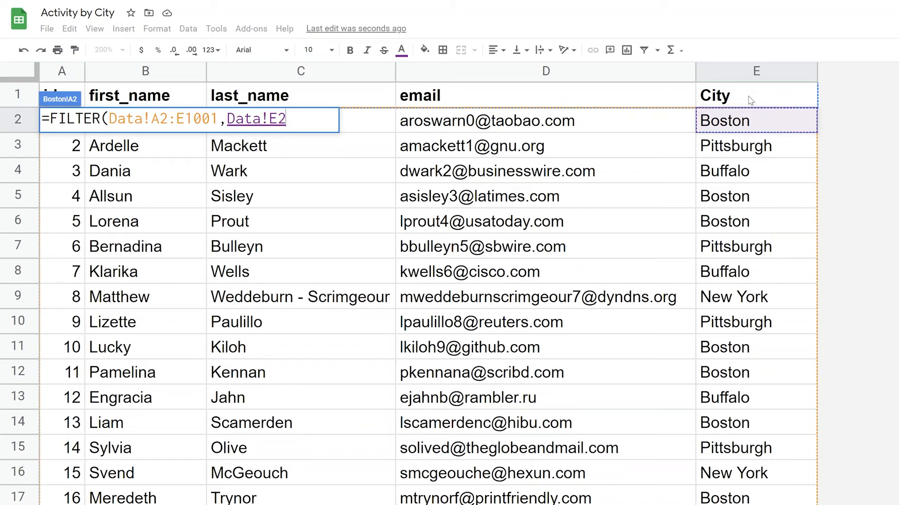
{"action": "scroll", "scroll_direction": "down", "scroll_amount": 3}
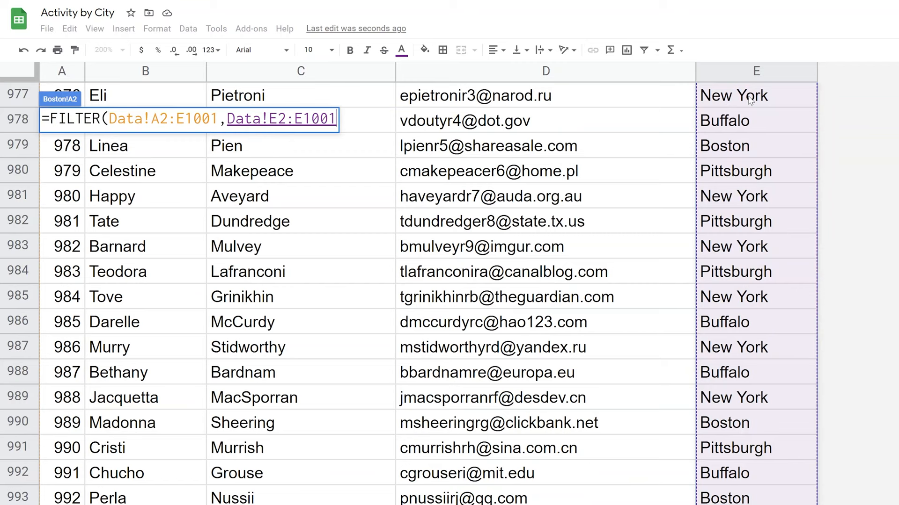
{"action": "type", "text": "=\""}
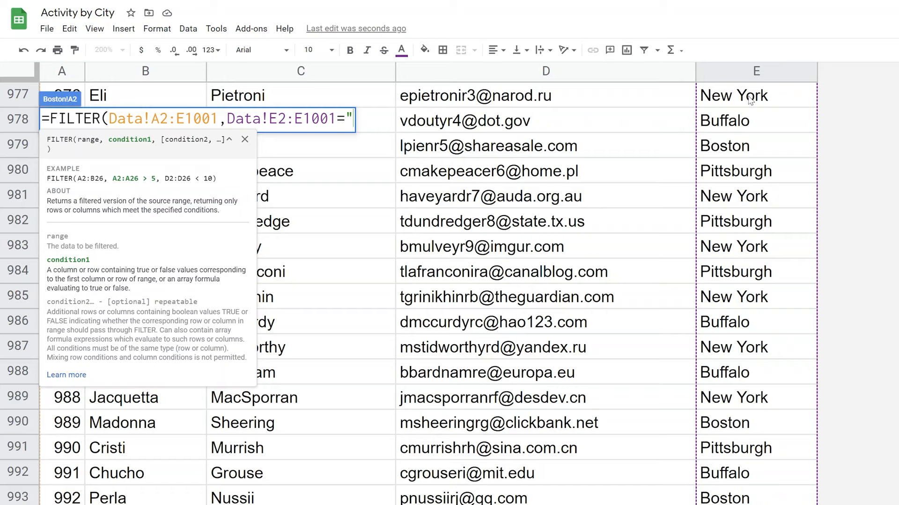
{"action": "type", "text": "Boston"}
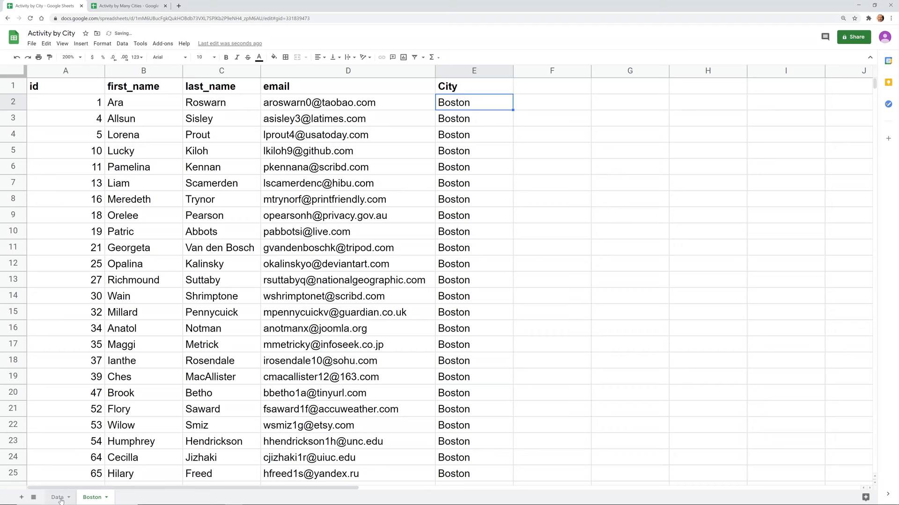
Fill the Pittsburgh sheet using the Boston FILTER formula with the condition changed to "Pittsburgh"
{"action": "left_click", "coordinate": [57, 497]}
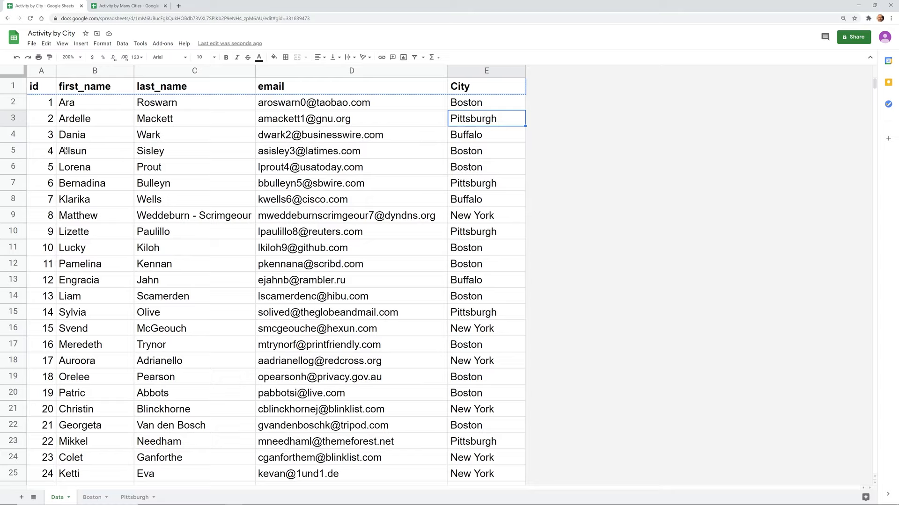
{"action": "left_click", "coordinate": [135, 497]}
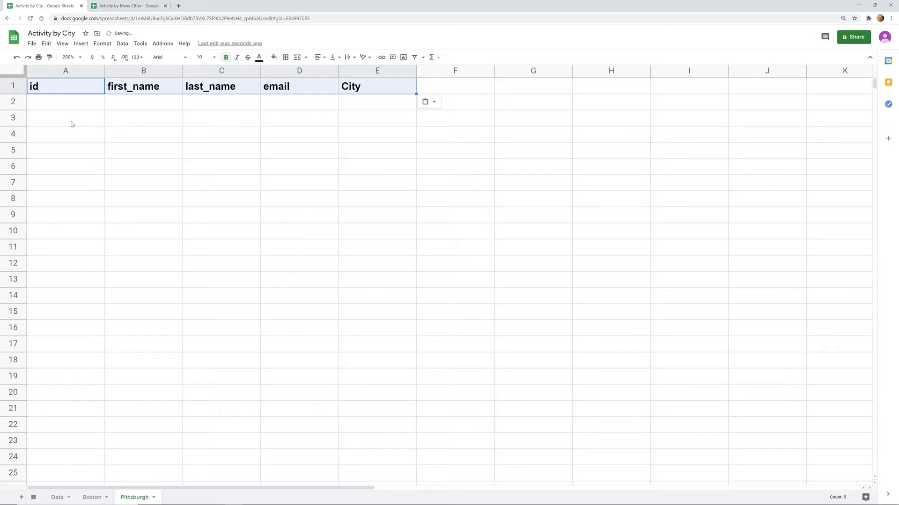
{"action": "left_click", "coordinate": [92, 497]}
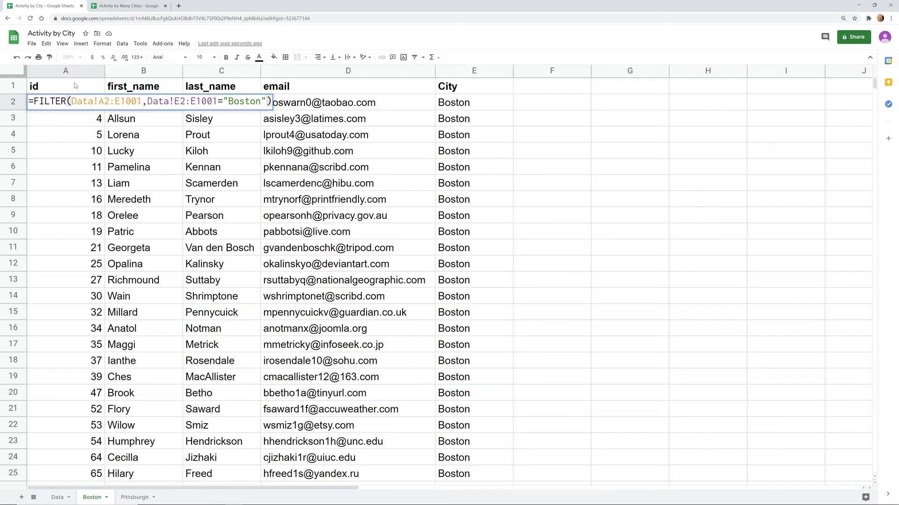
{"action": "mouse_move", "coordinate": [168, 109]}
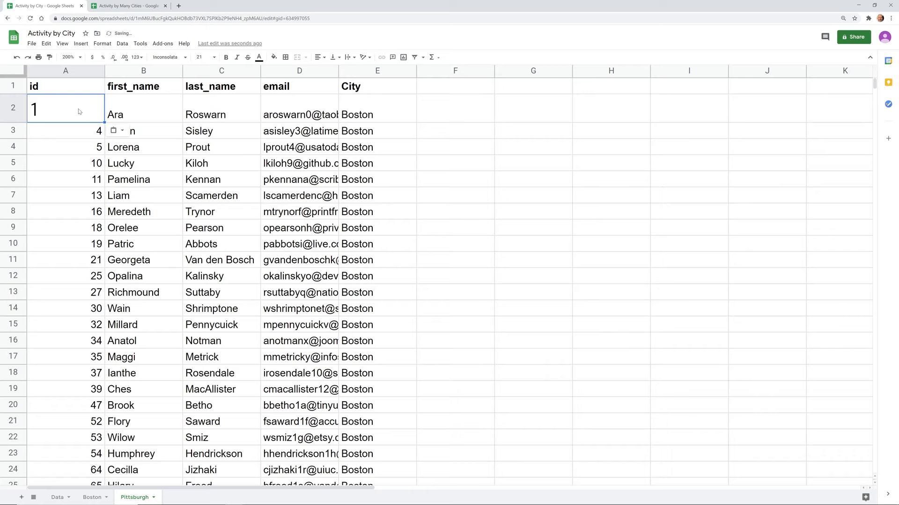
{"action": "type", "text": "=FILTER(Data!A2:E1001,Data!E2:E1001=\"P\""}
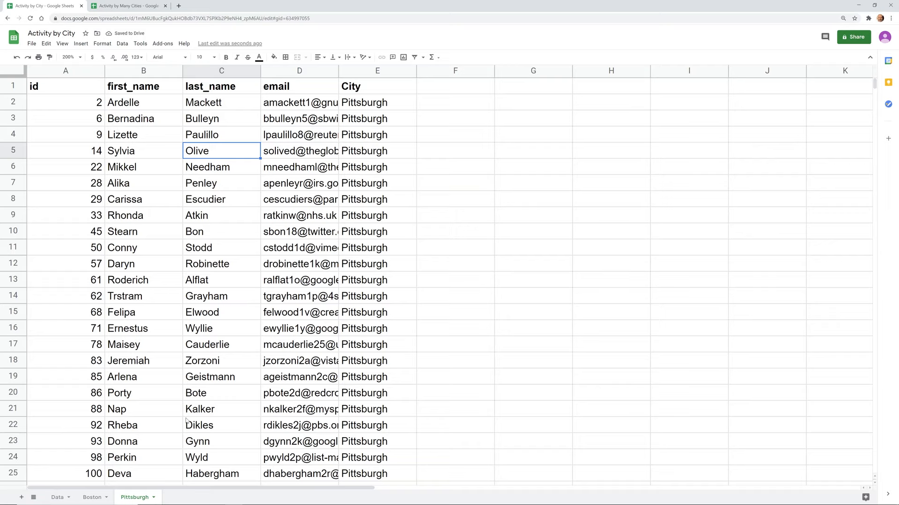
{"action": "left_click", "coordinate": [377, 102]}
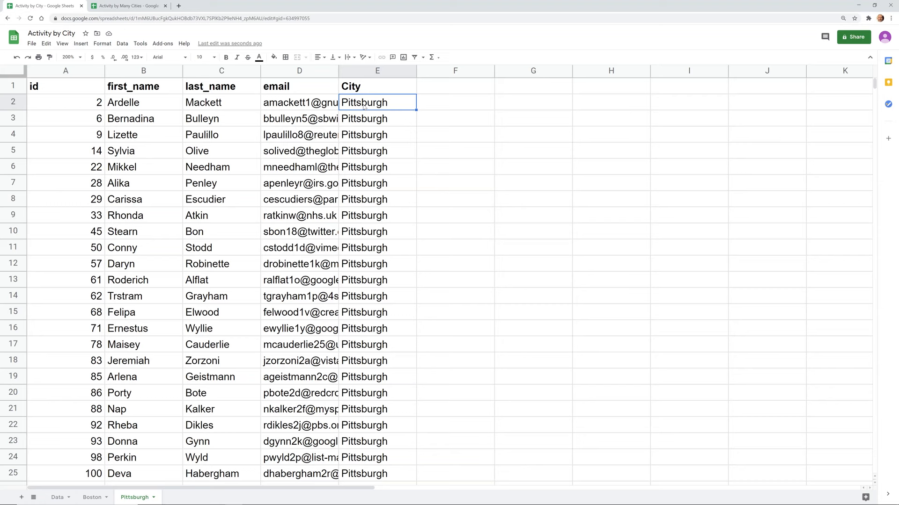
Switch to the Activity by Many Cities spreadsheet and start Power Tools from Add-ons
{"action": "left_click", "coordinate": [127, 6]}
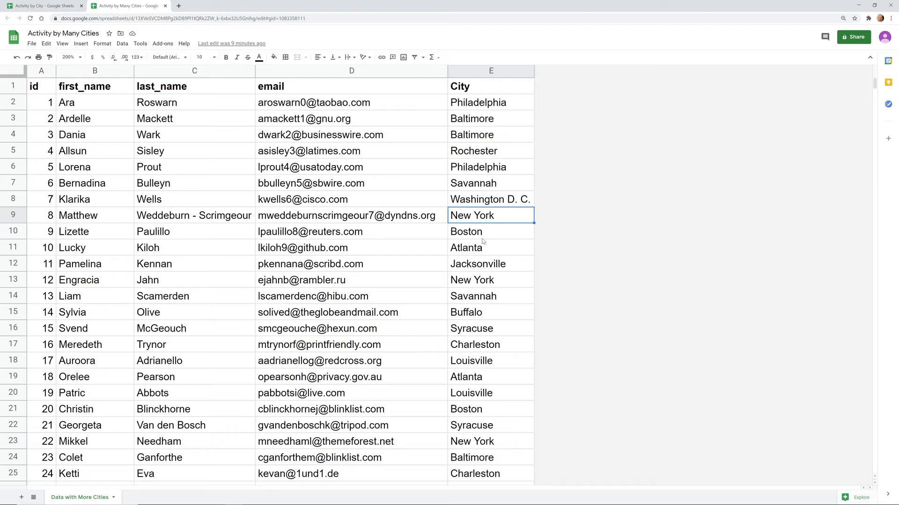
{"action": "left_click", "coordinate": [490, 247]}
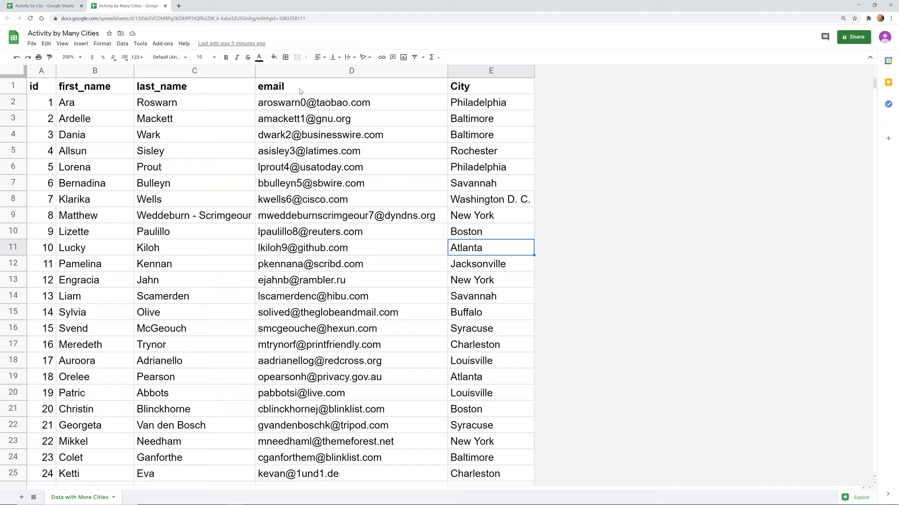
{"action": "left_click", "coordinate": [162, 43]}
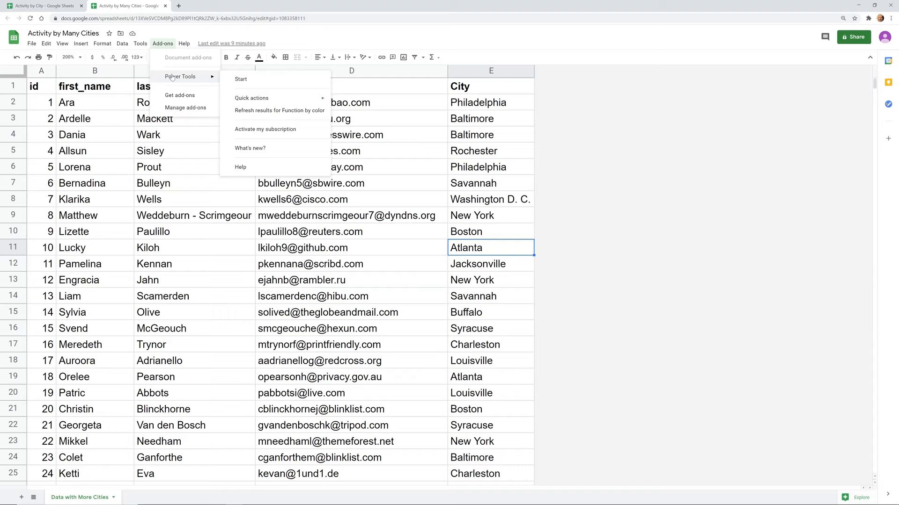
{"action": "left_click", "coordinate": [240, 79]}
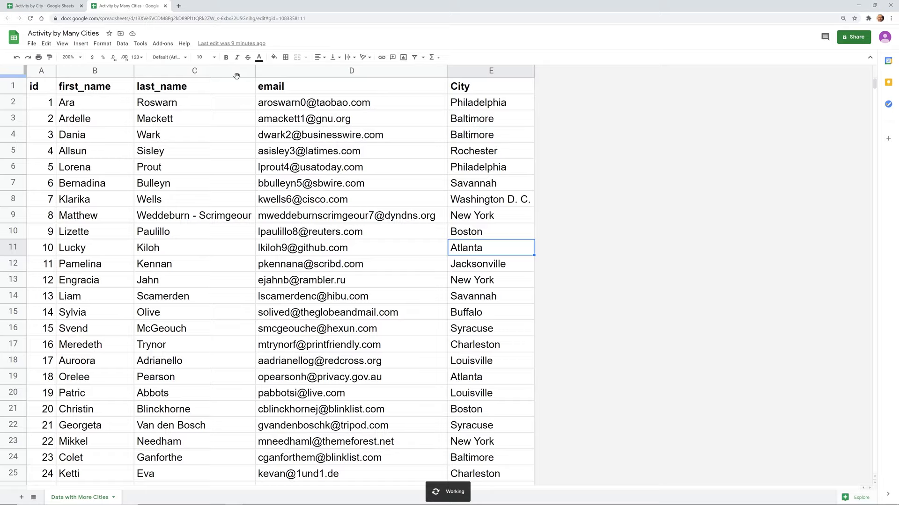
{"action": "left_click", "coordinate": [286, 6]}
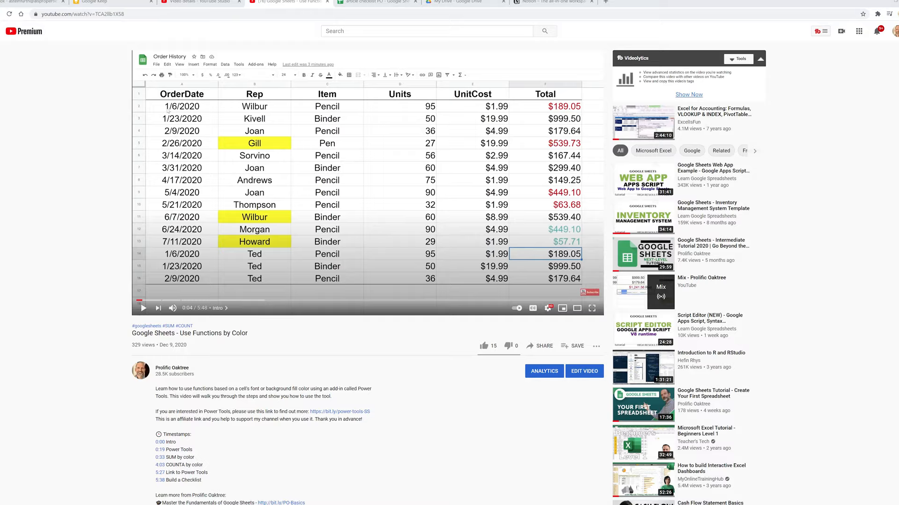
{"action": "left_click", "coordinate": [126, 5]}
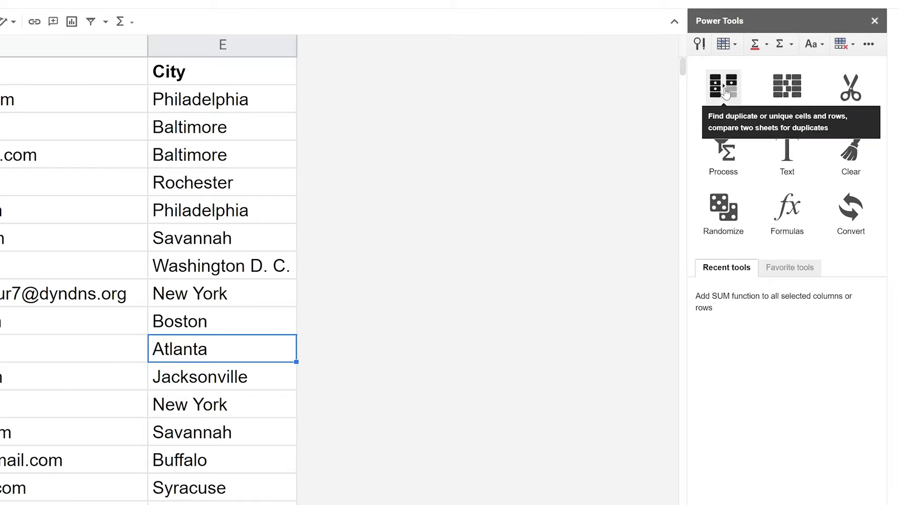
{"action": "mouse_move", "coordinate": [850, 87]}
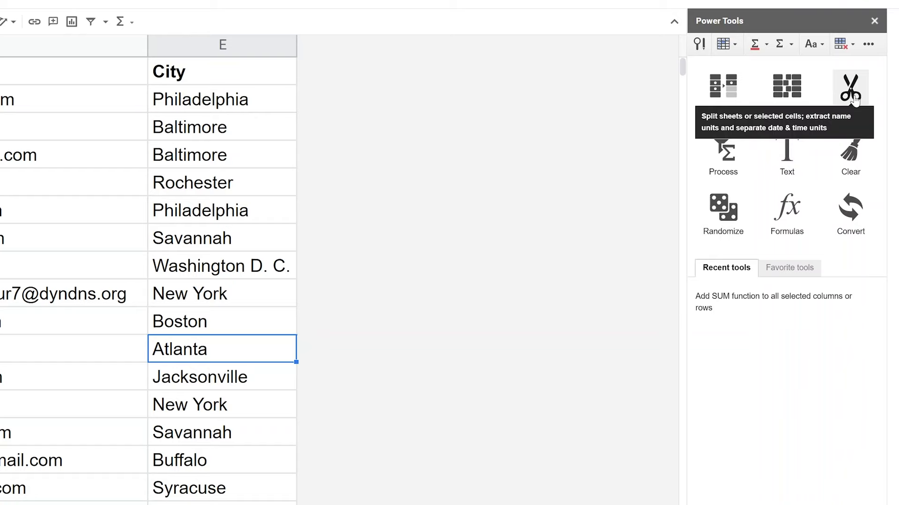
Choose Split, then Split sheet, in the Power Tools sidebar
{"action": "left_click", "coordinate": [851, 86]}
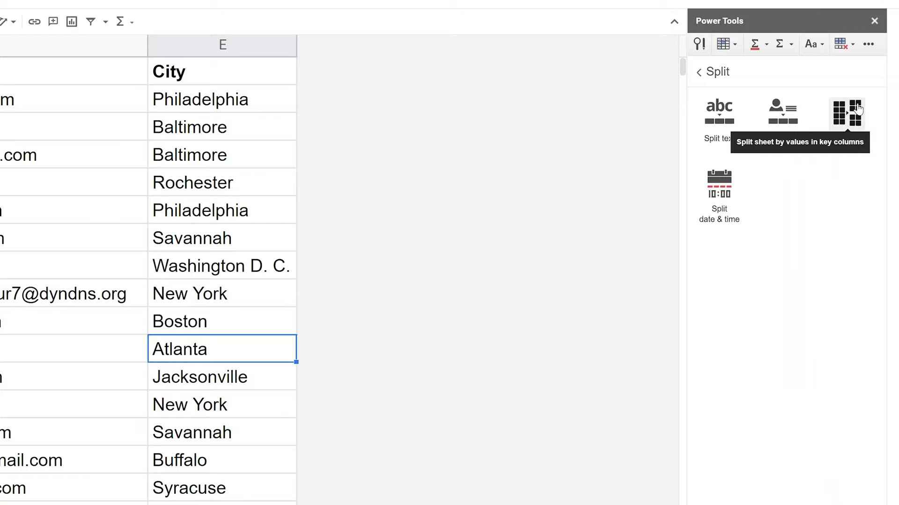
{"action": "left_click", "coordinate": [848, 110]}
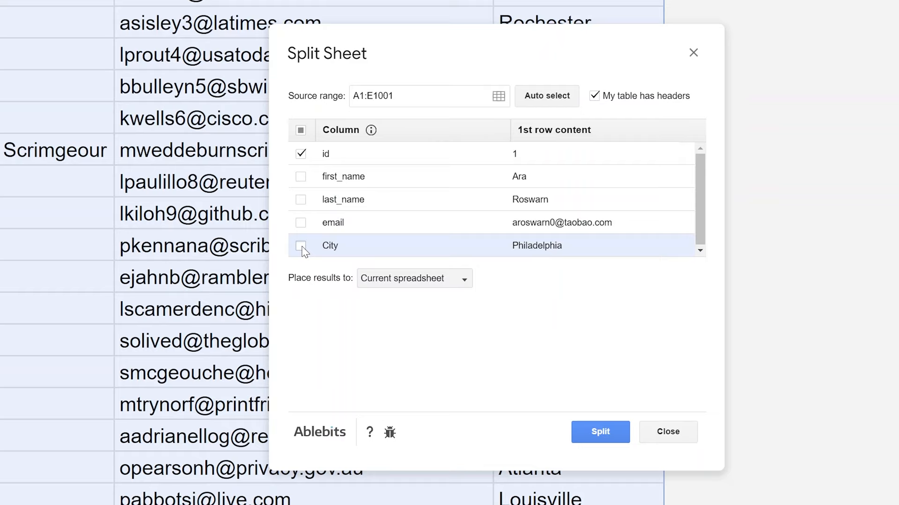
Make City the key column in Split Sheet and run the split
{"action": "left_click", "coordinate": [300, 245]}
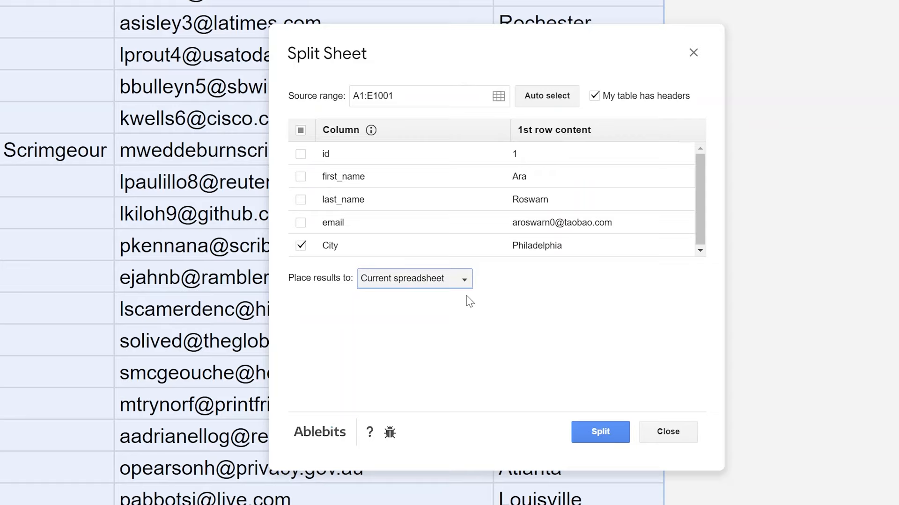
{"action": "left_click", "coordinate": [599, 432]}
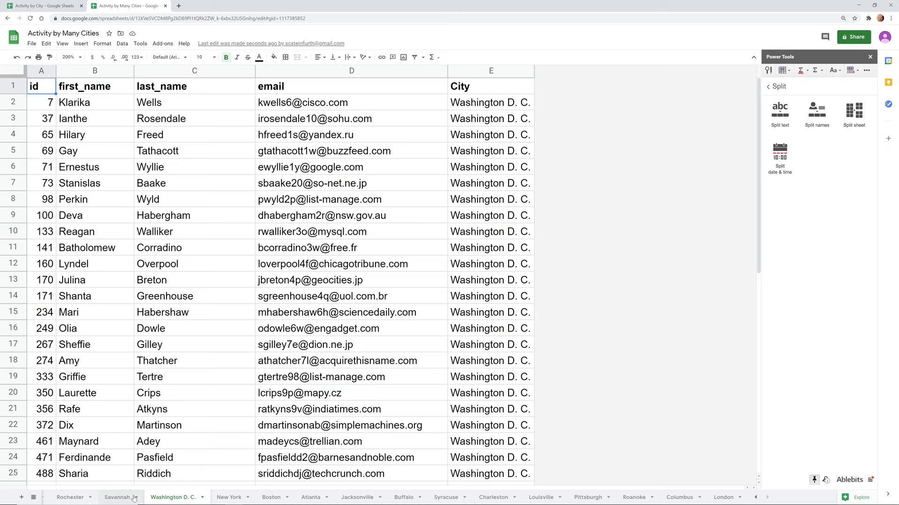
View the new Savannah sheet and open the function-by-colour options
{"action": "left_click", "coordinate": [118, 497]}
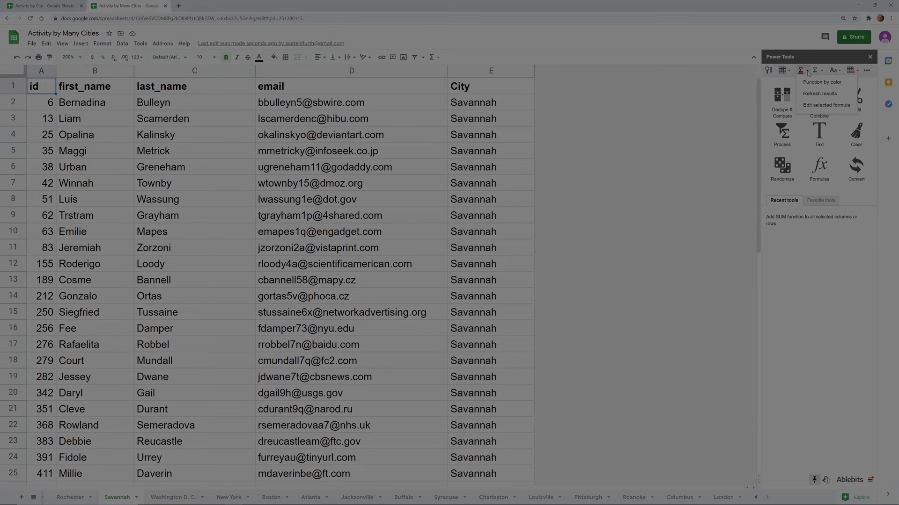
{"action": "left_click", "coordinate": [821, 82]}
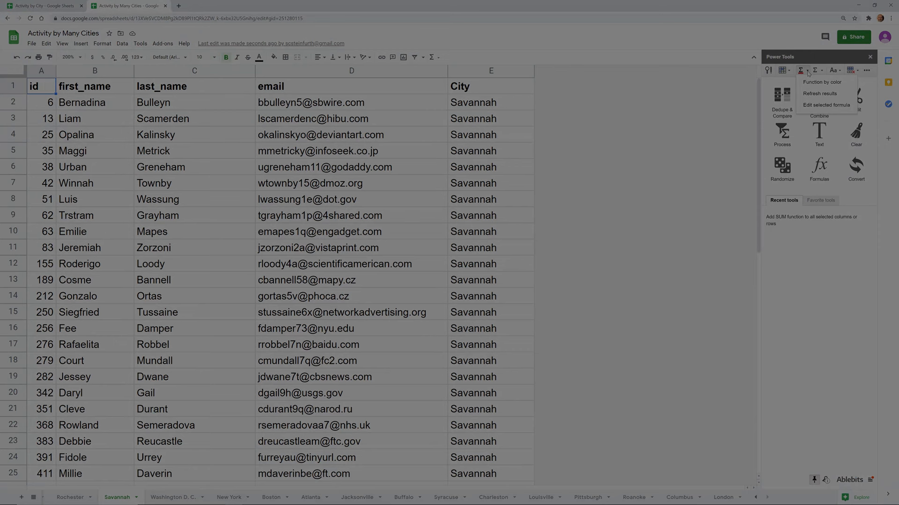